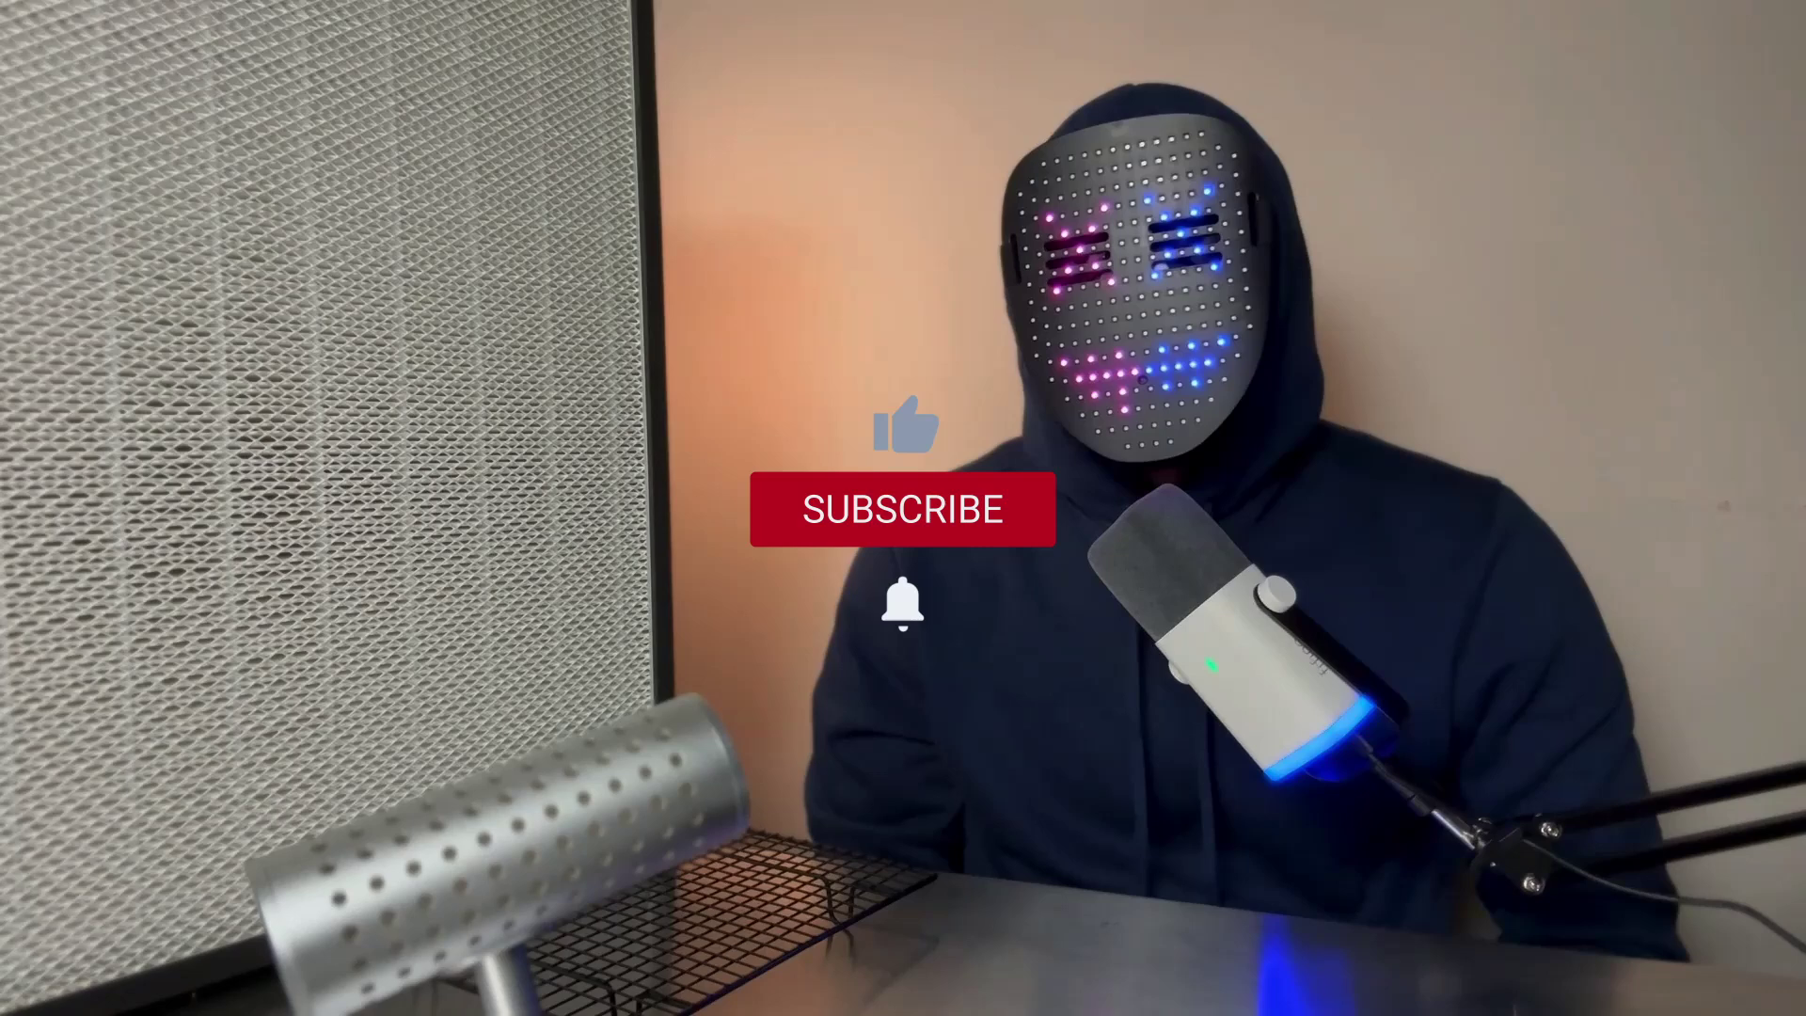
left_click(904, 511)
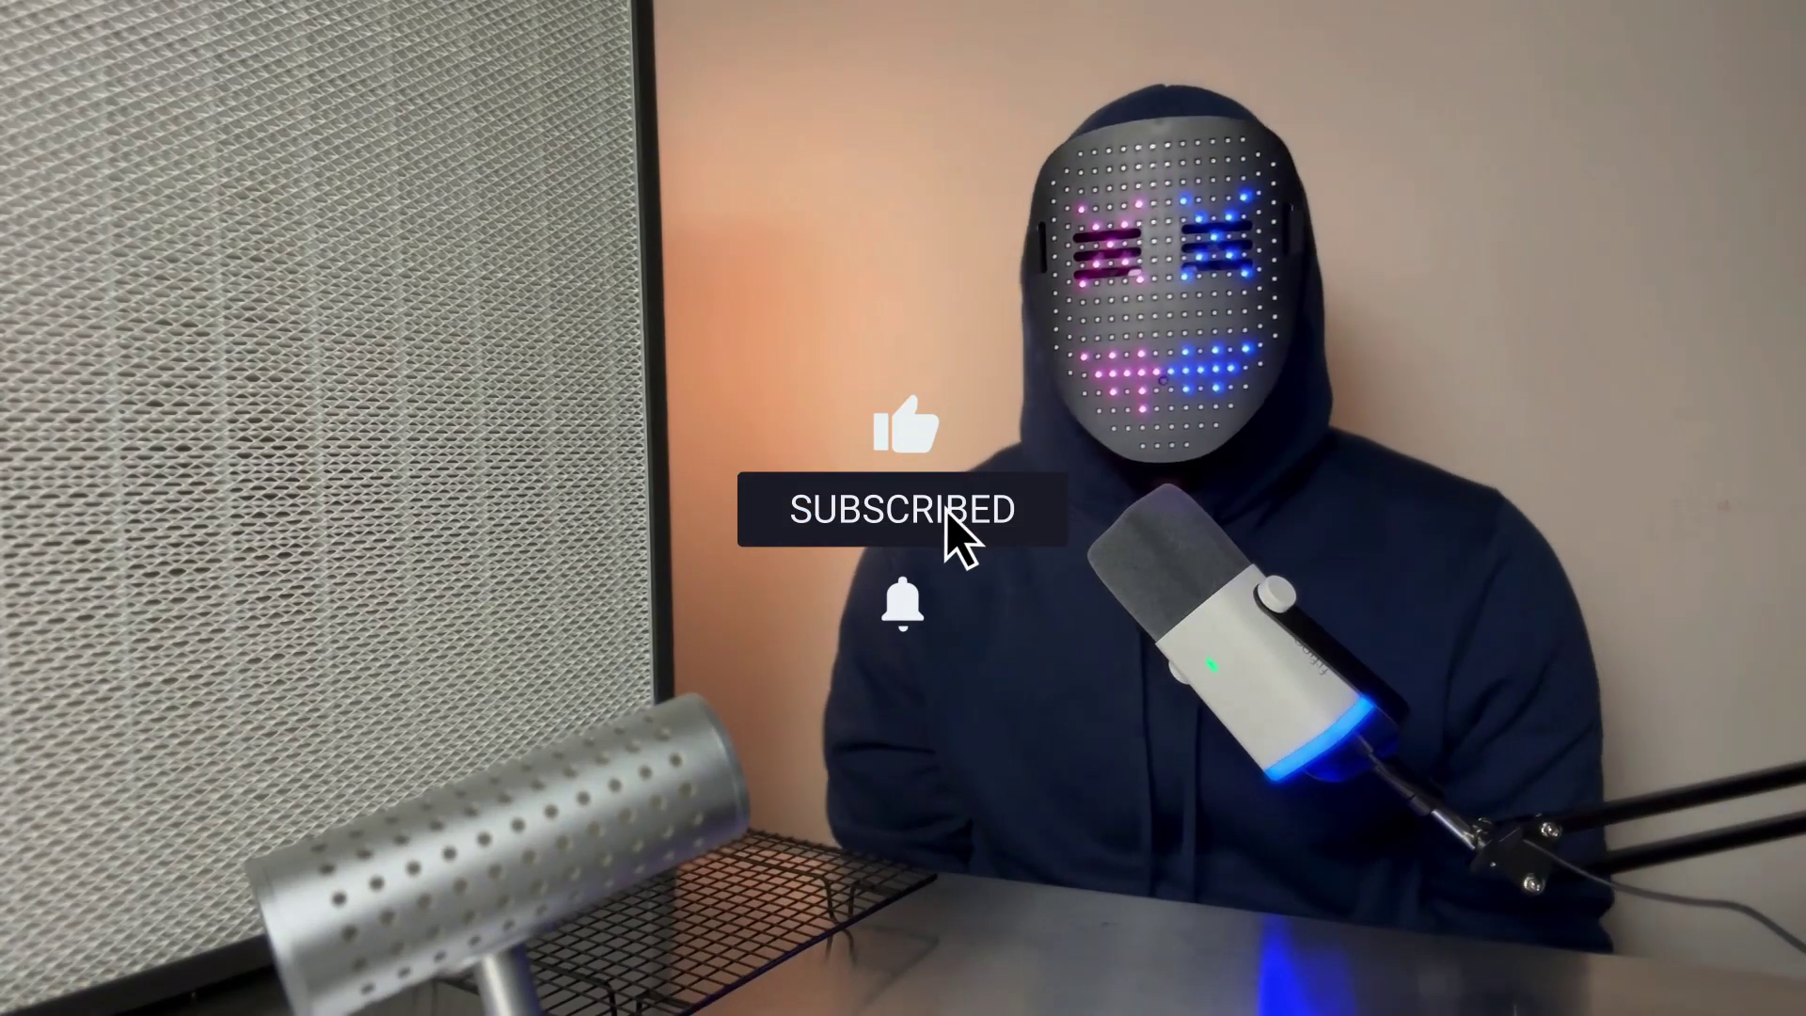